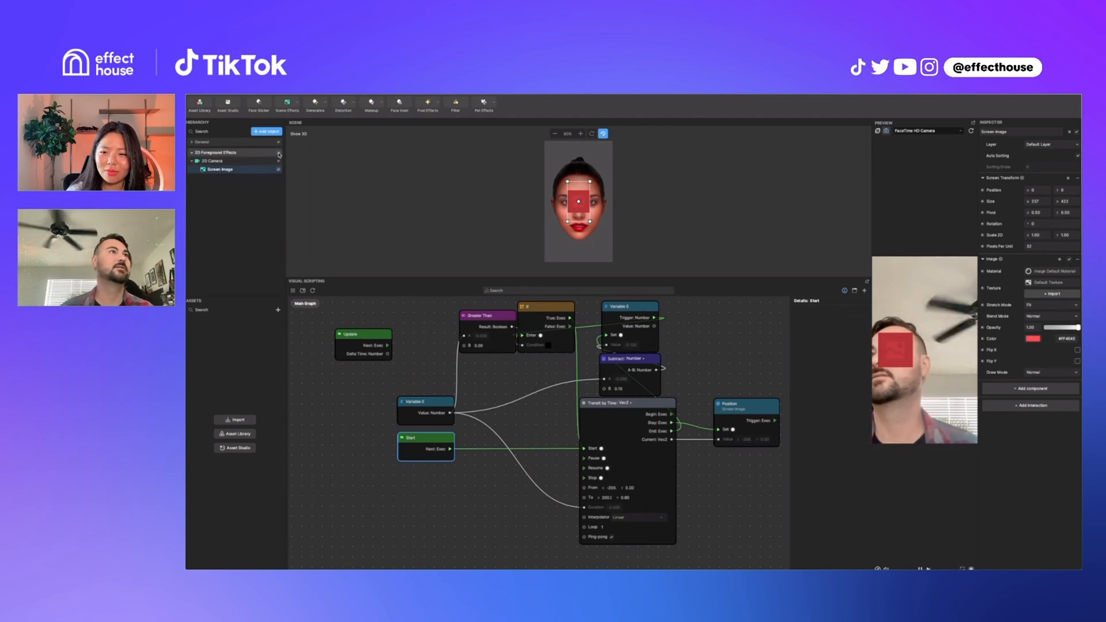
Add a 3D cube and a plane to the scene, and rename the cube to Spear.
click(267, 131)
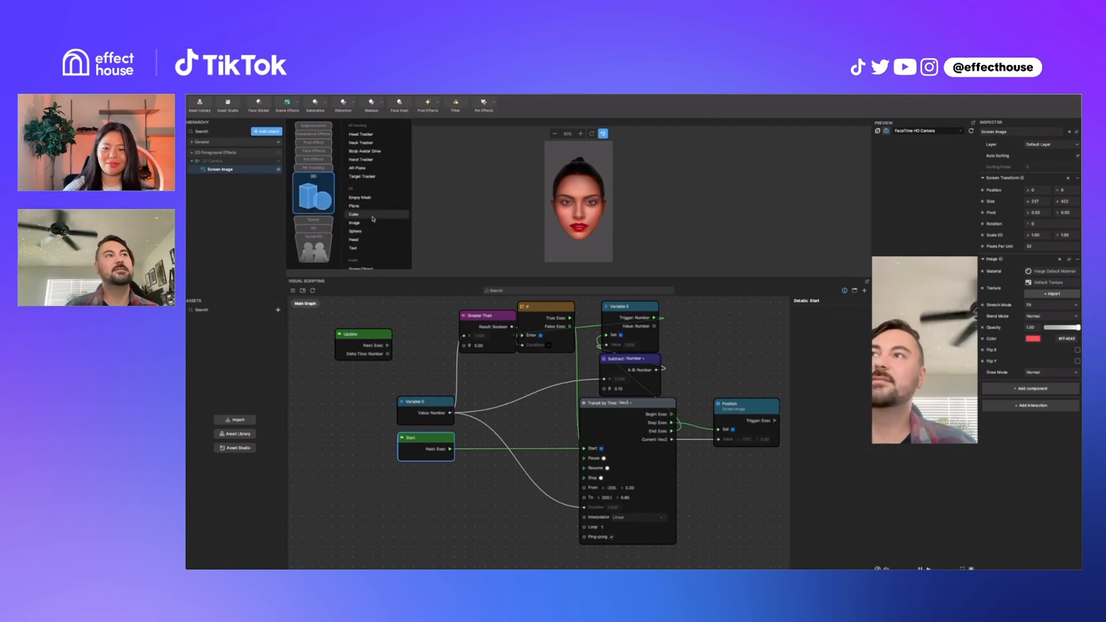
click(353, 214)
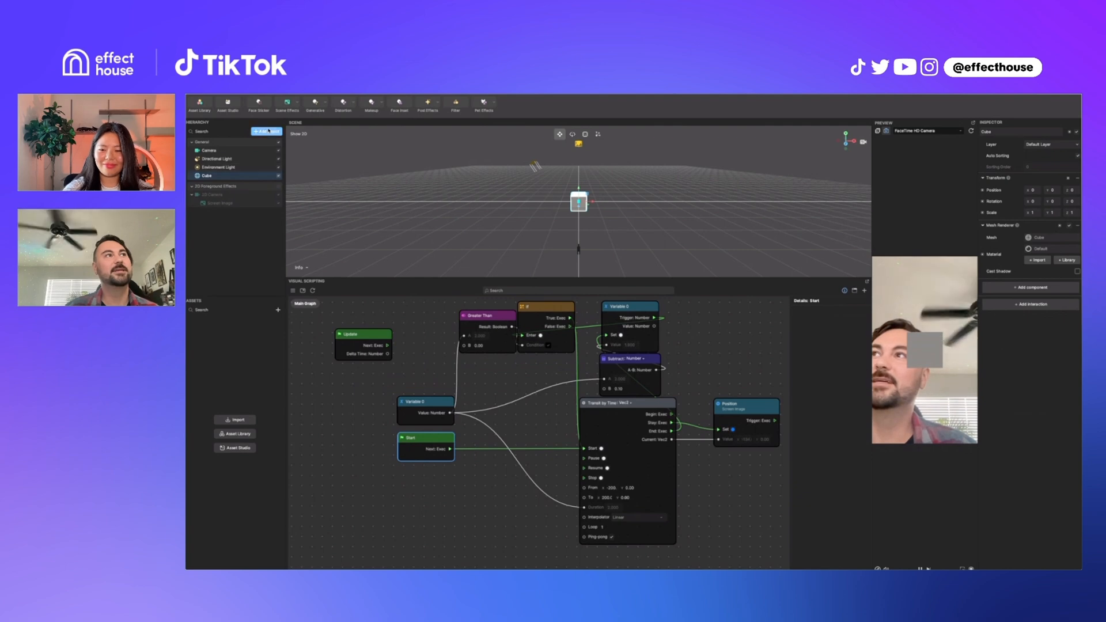
click(266, 132)
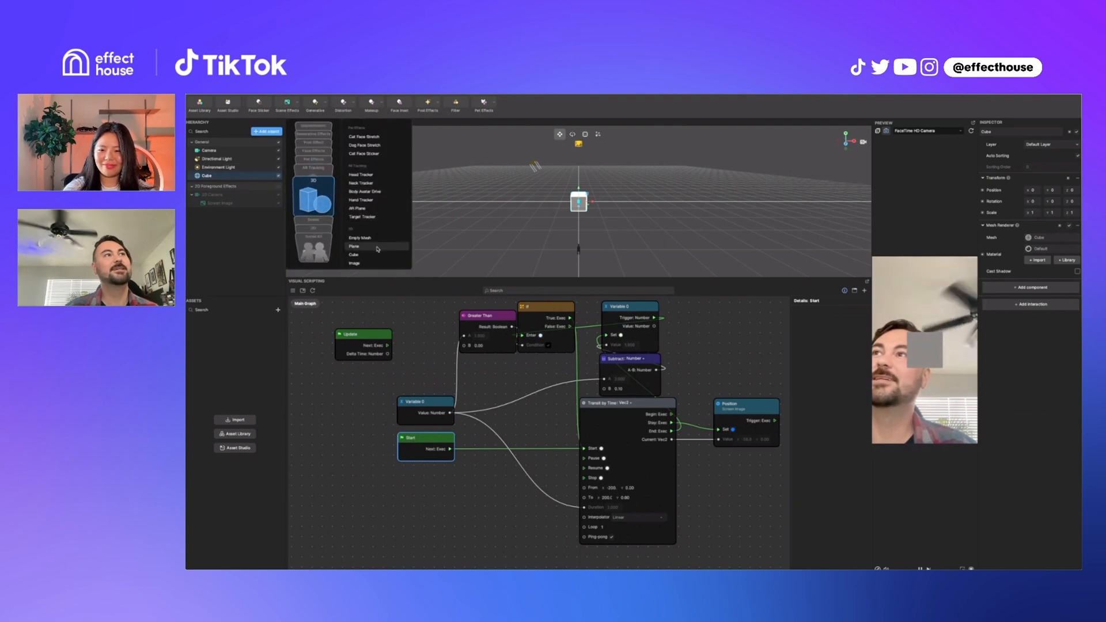
click(354, 246)
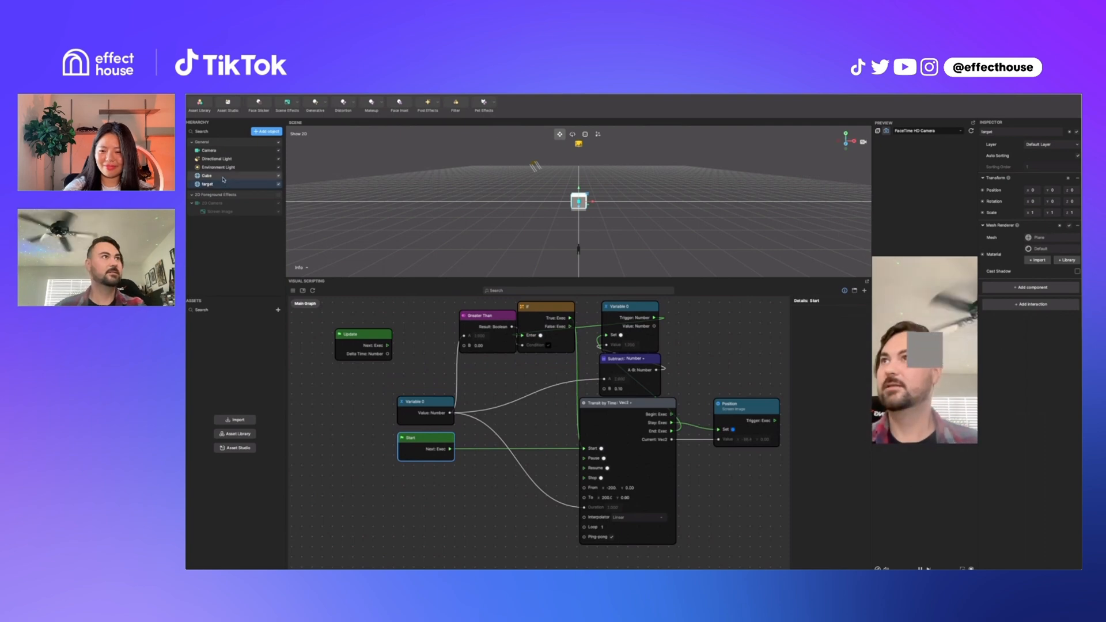
click(207, 176)
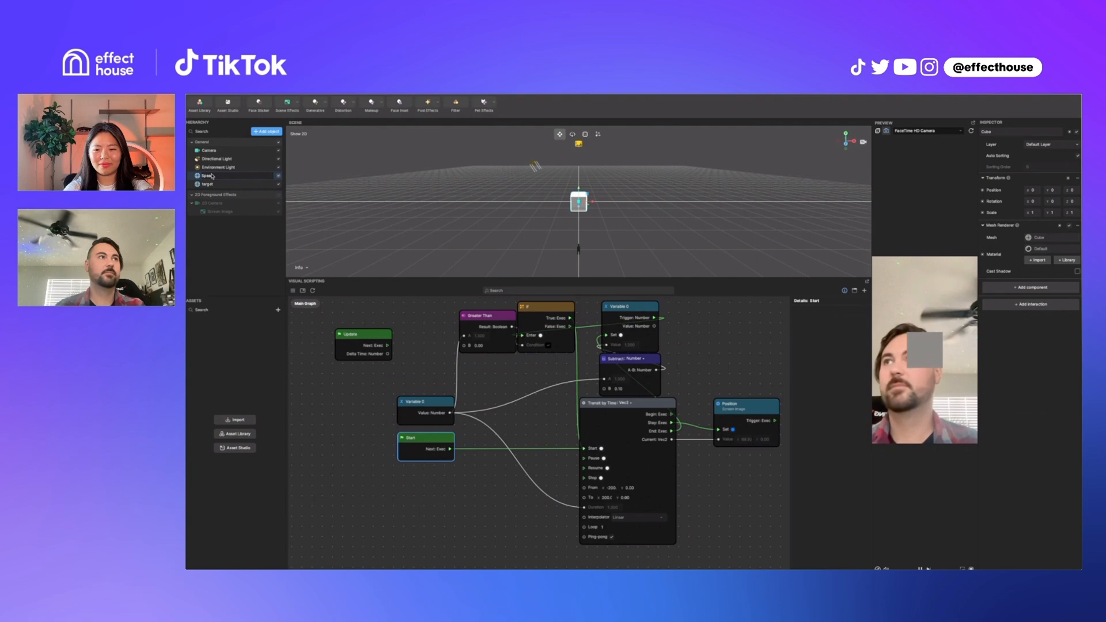
click(208, 175)
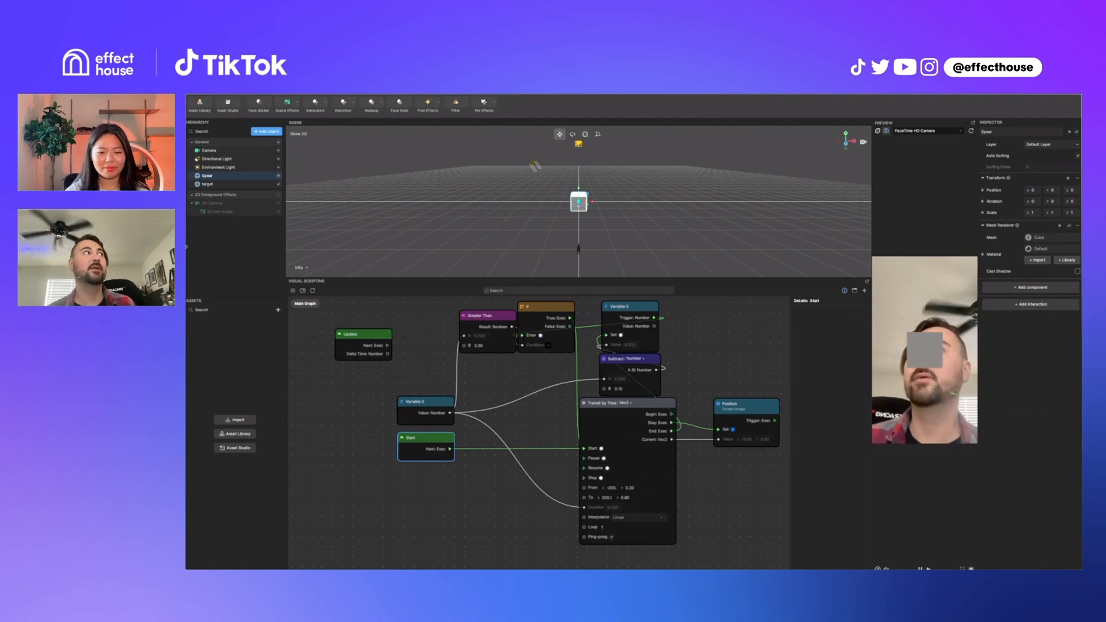
mouse_move(210, 232)
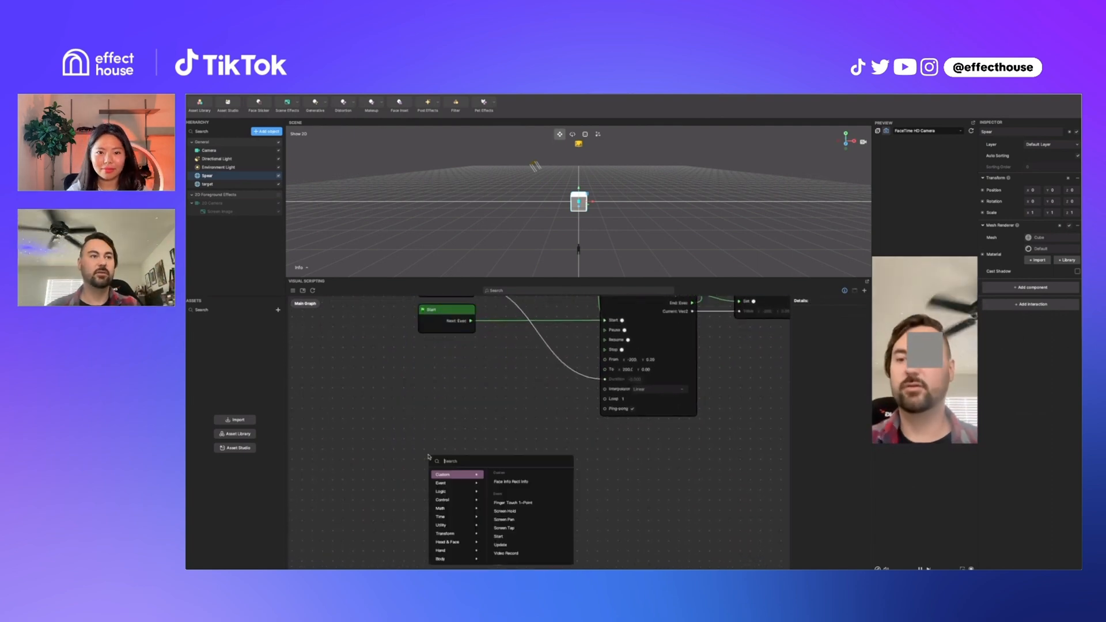
Search 'ray' to add a Ray Cast node and reposition it in the graph.
text(ray)
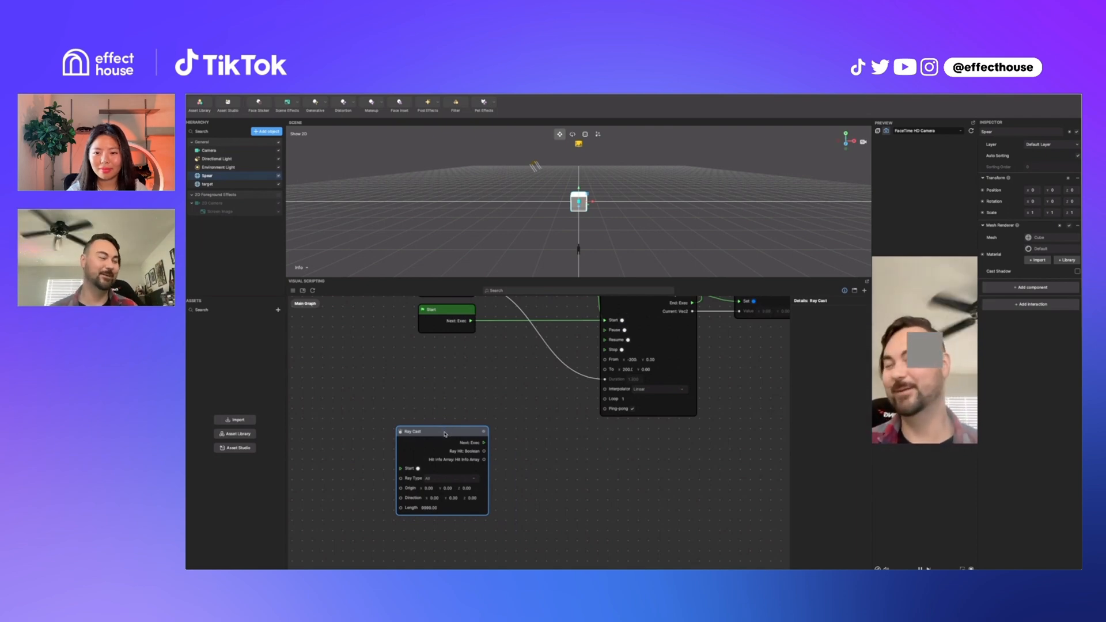
drag(440, 431, 459, 415)
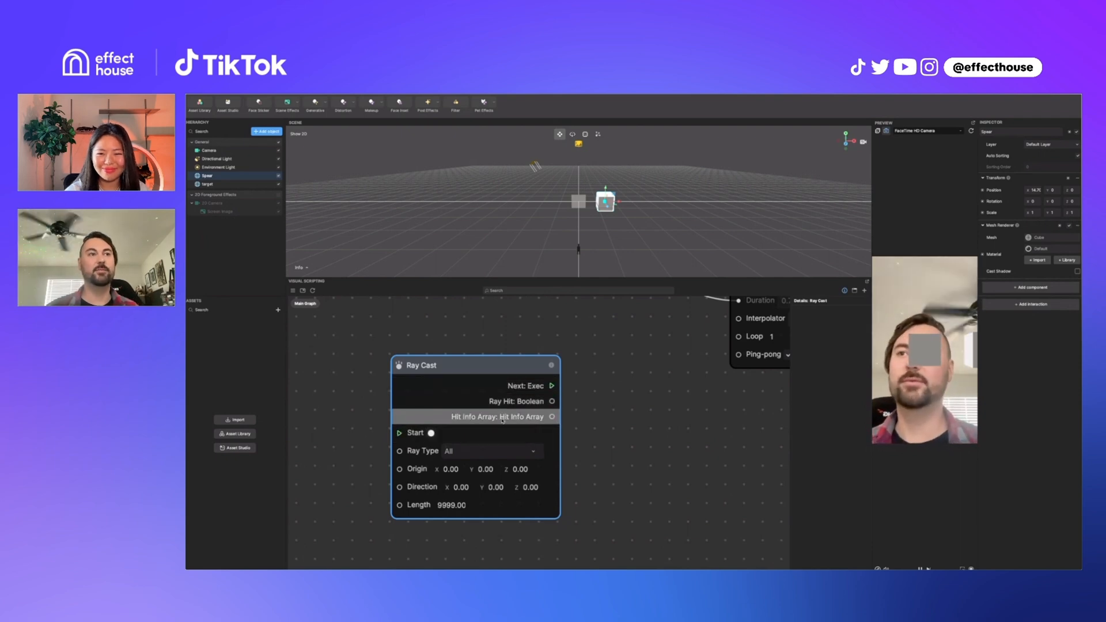
mouse_move(528, 425)
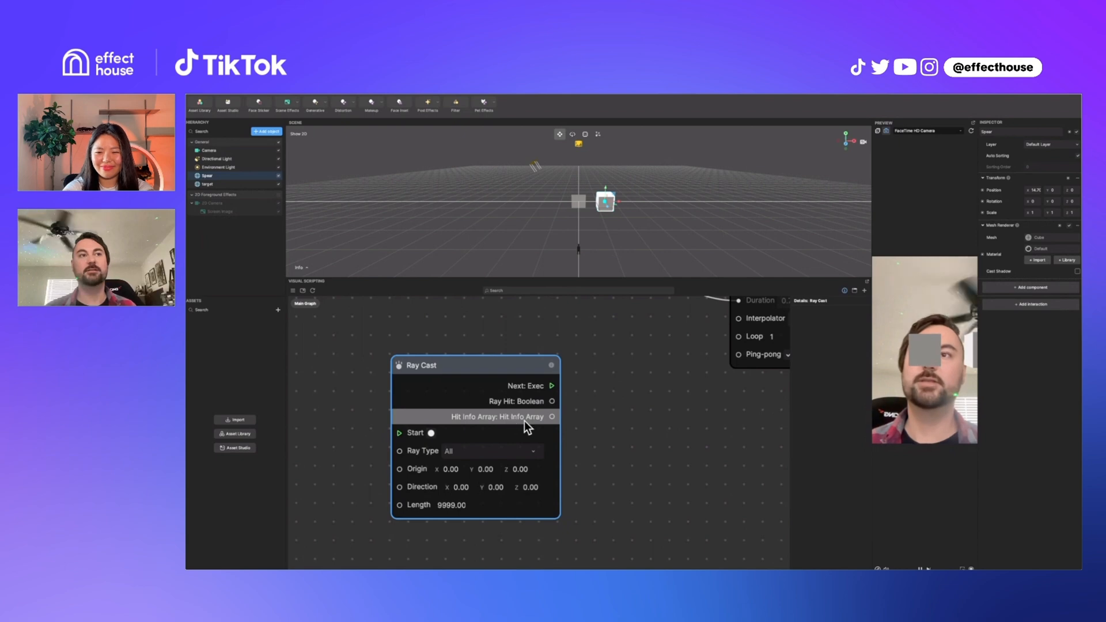
mouse_move(500, 370)
text(get)
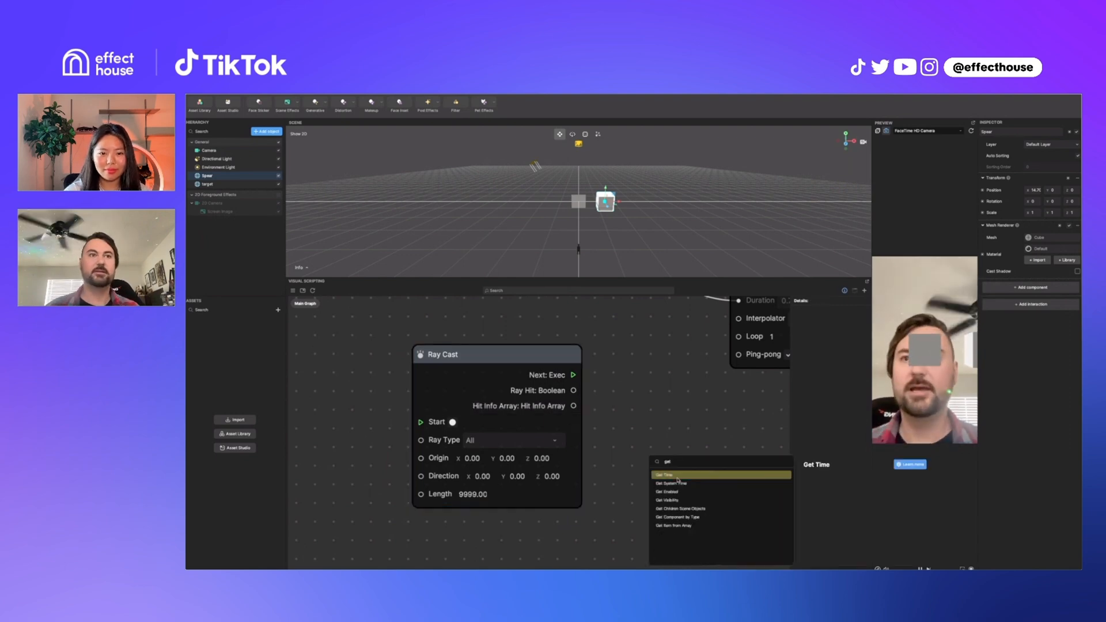
Pick Get Item from Array from the node search results.
click(674, 525)
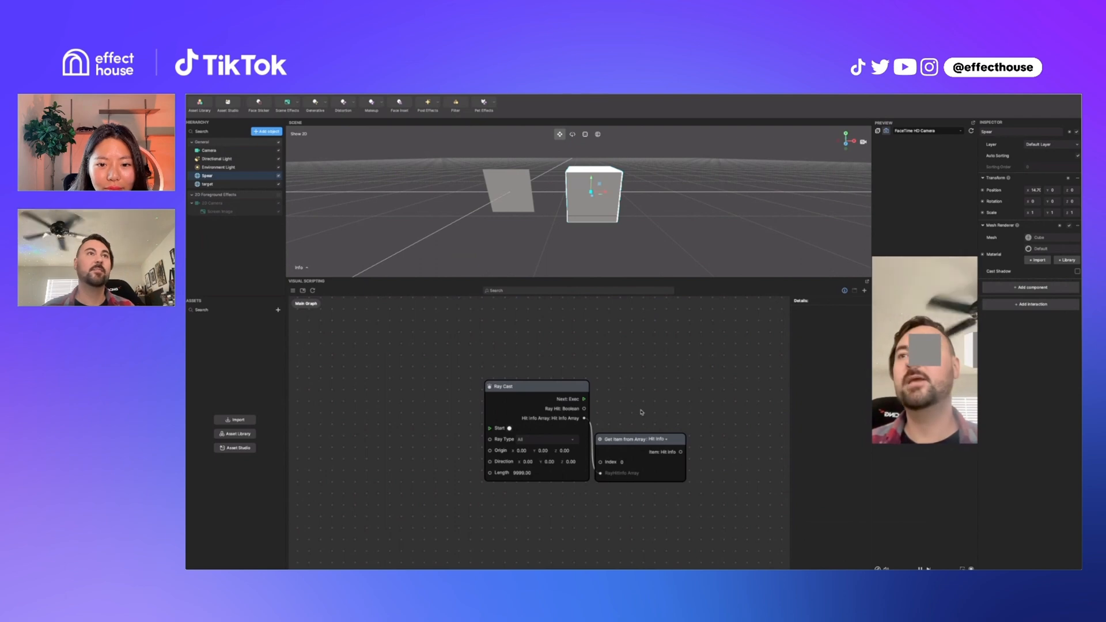
Add a World Transform Info node left of Ray Cast, reading Spear's transform.
click(525, 461)
text(wor)
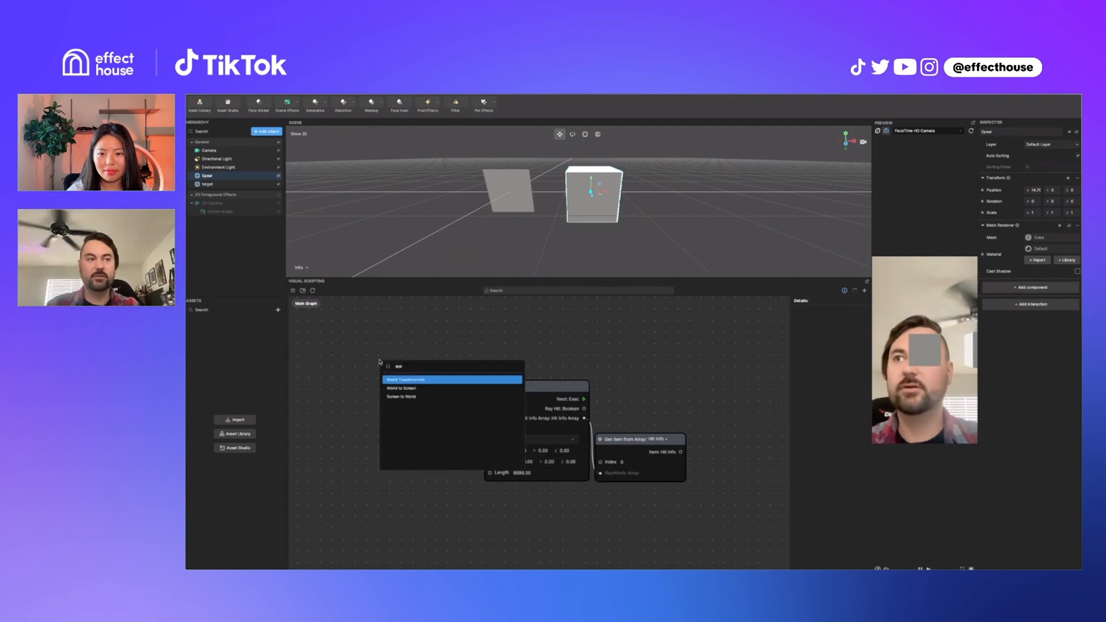
click(424, 379)
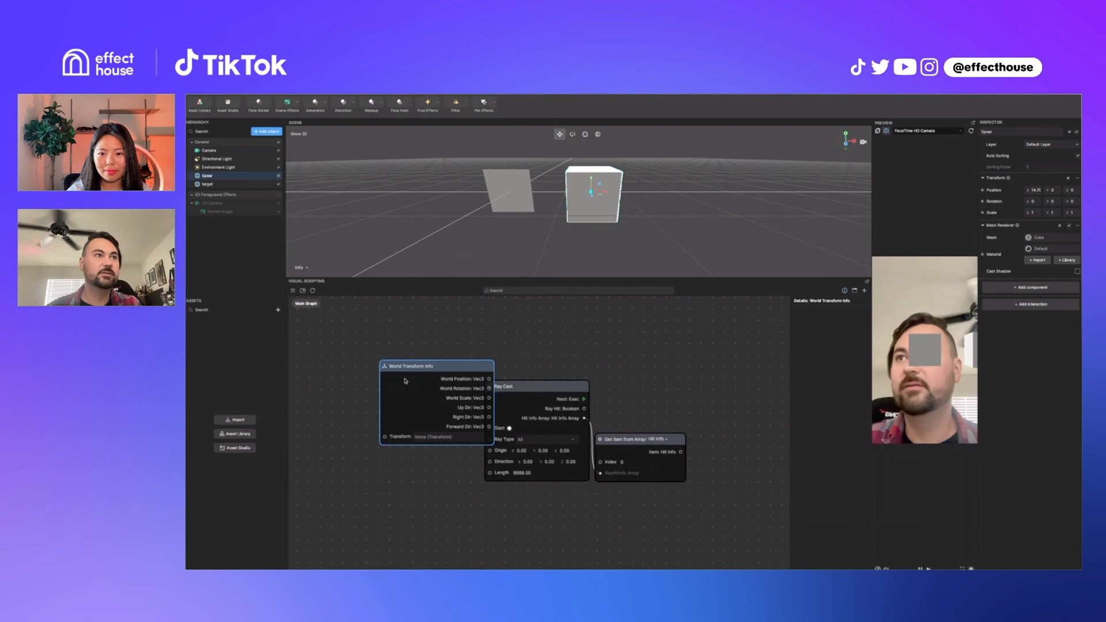
drag(436, 366, 386, 373)
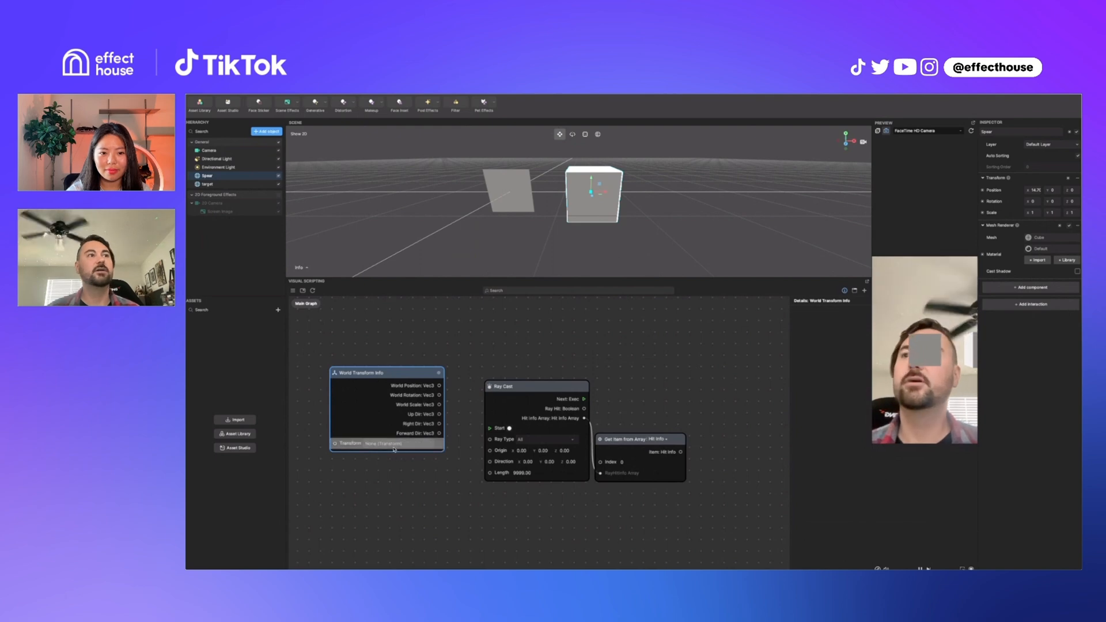
click(386, 443)
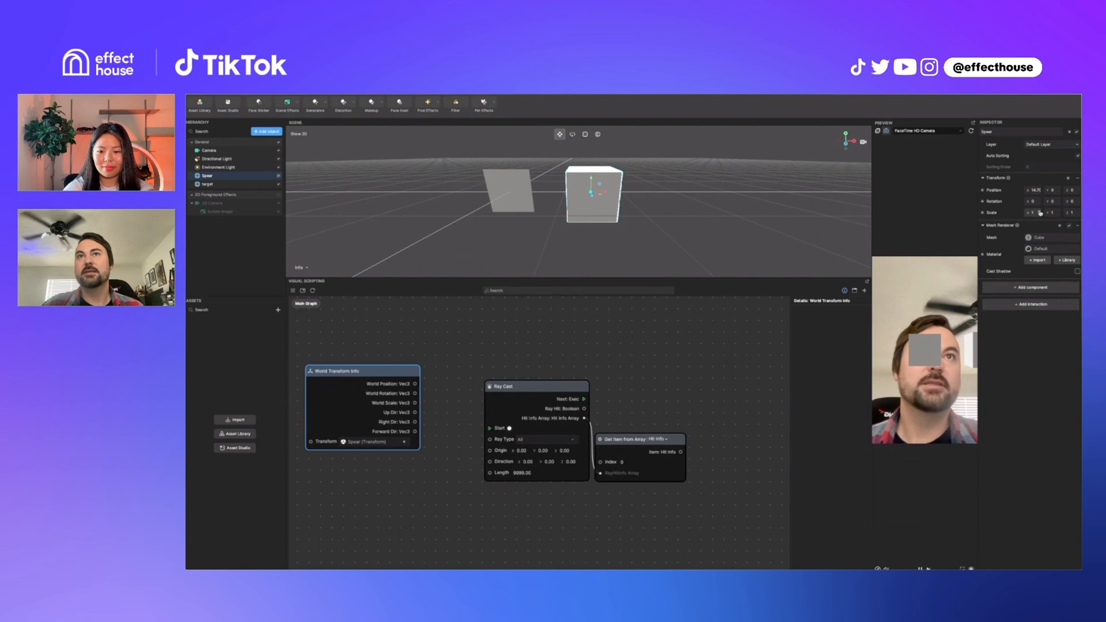
Edit the Spear's scale, setting X and Z to 0.2.
click(1055, 213)
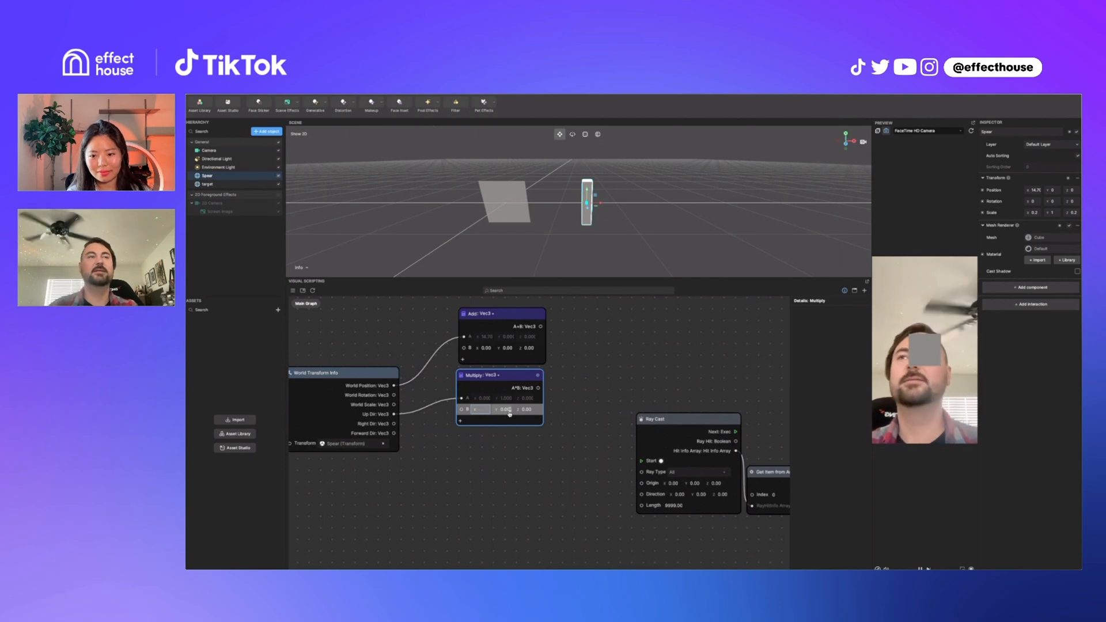
Set the Multiply node's B value to 0.5 and view the Ray Cast documentation.
click(481, 409)
text(0.5)
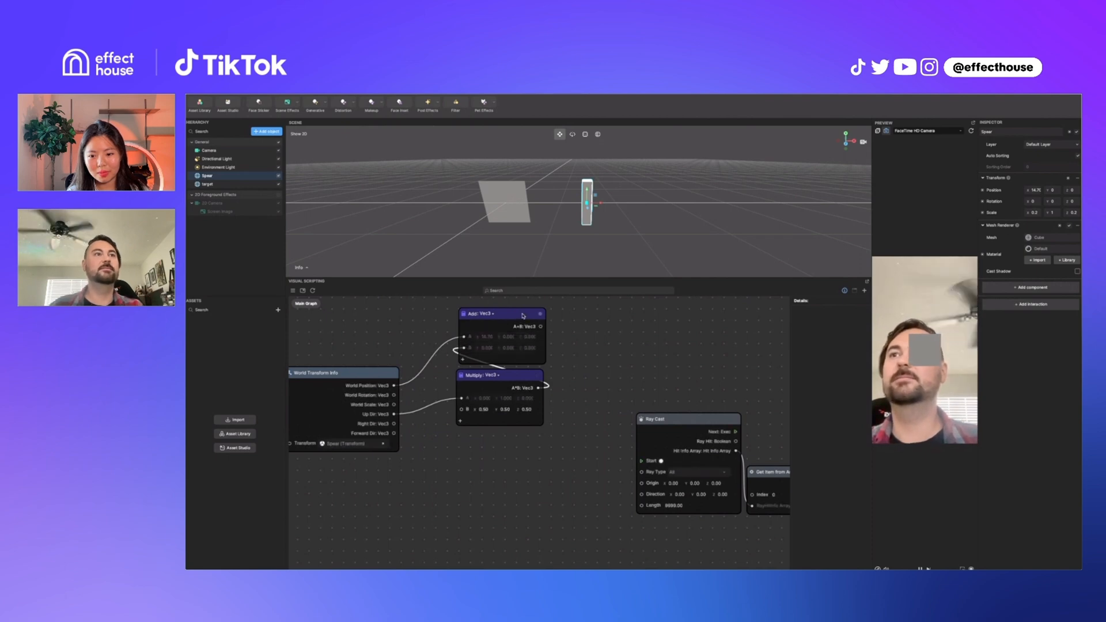
mouse_move(590, 250)
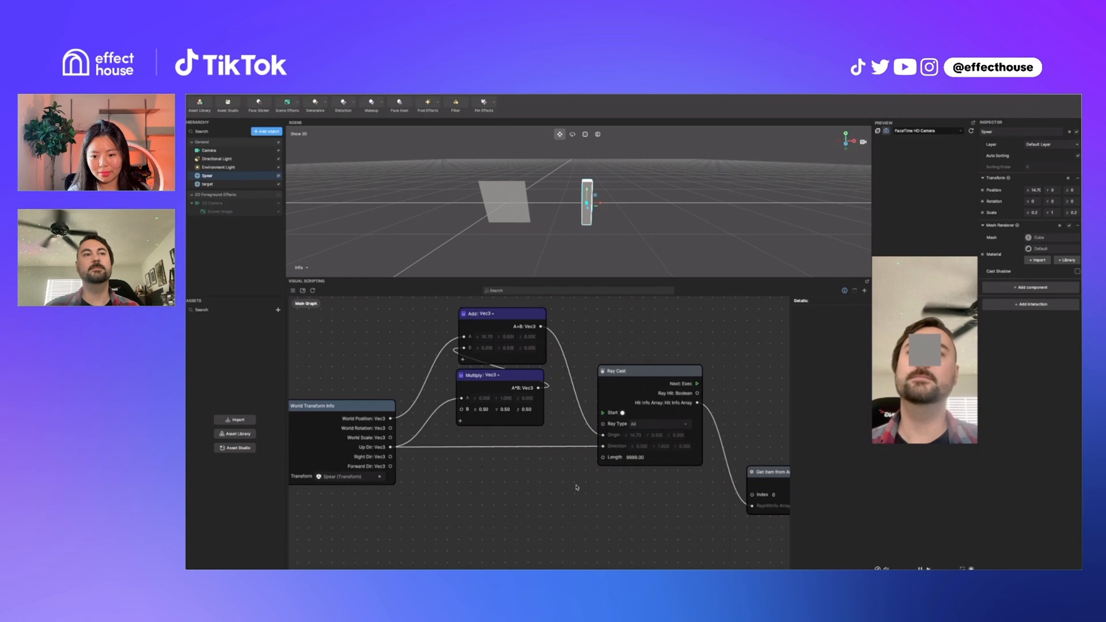
click(660, 424)
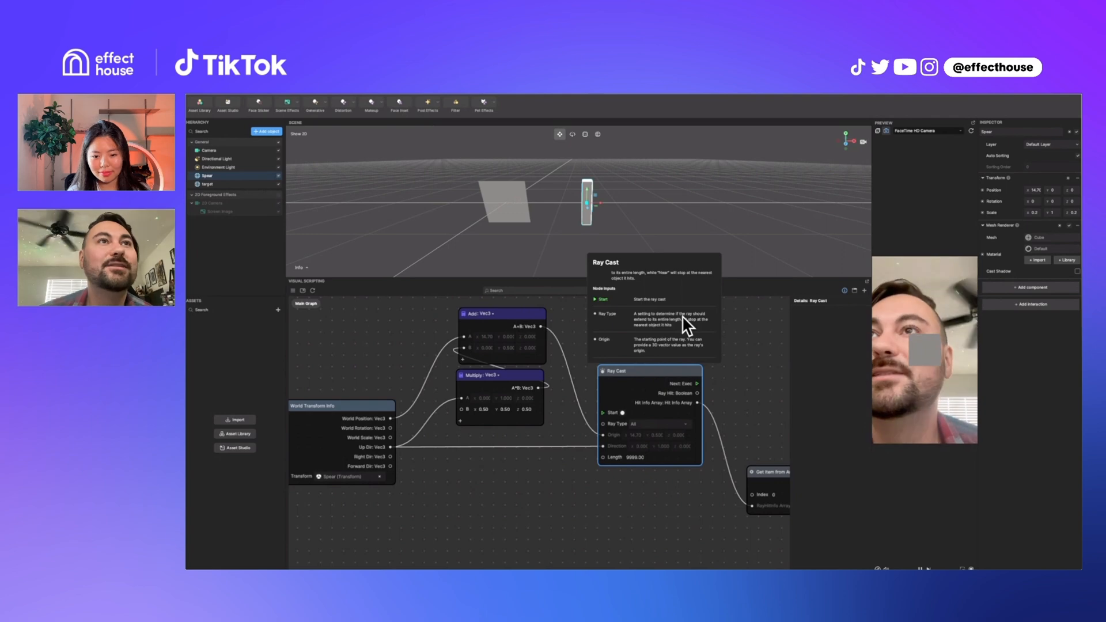
mouse_move(737, 368)
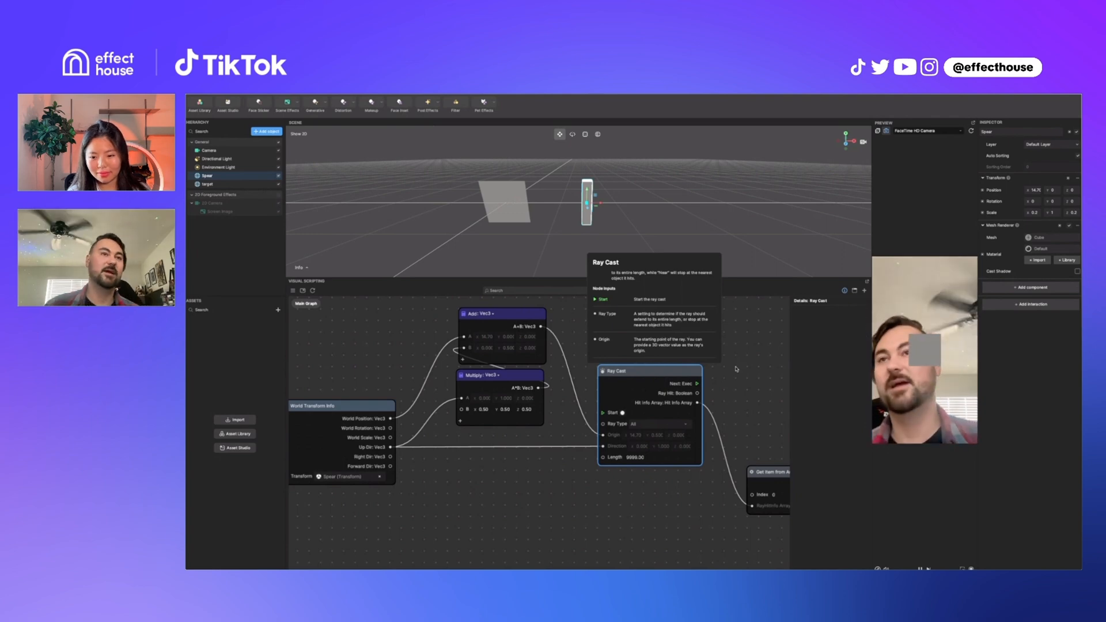
Set the Ray Cast node's Ray Type to Near.
click(658, 424)
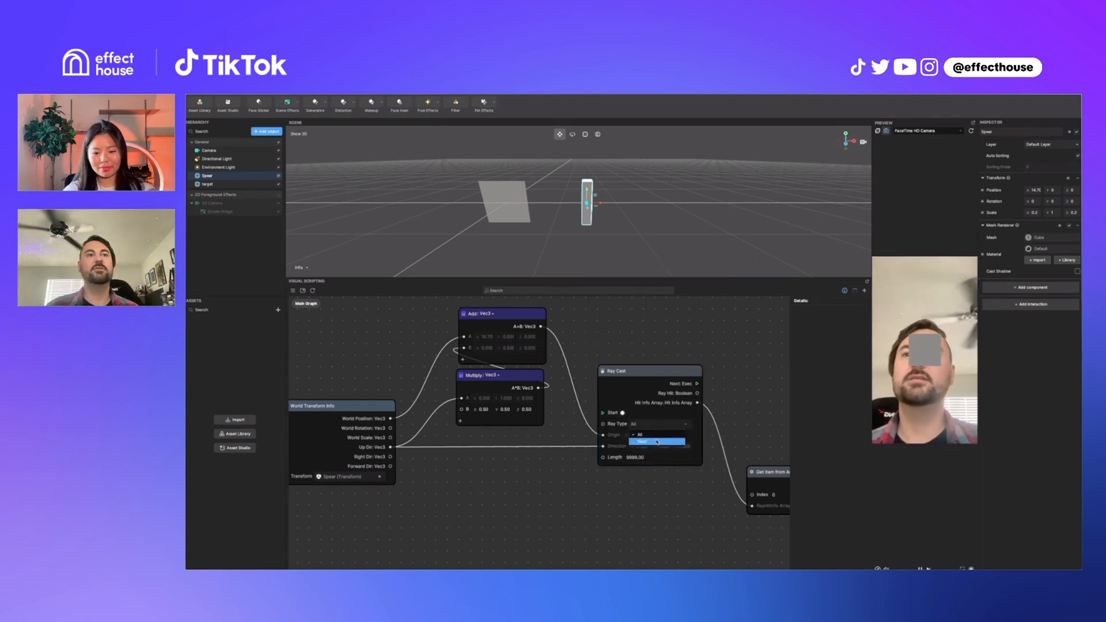
click(655, 441)
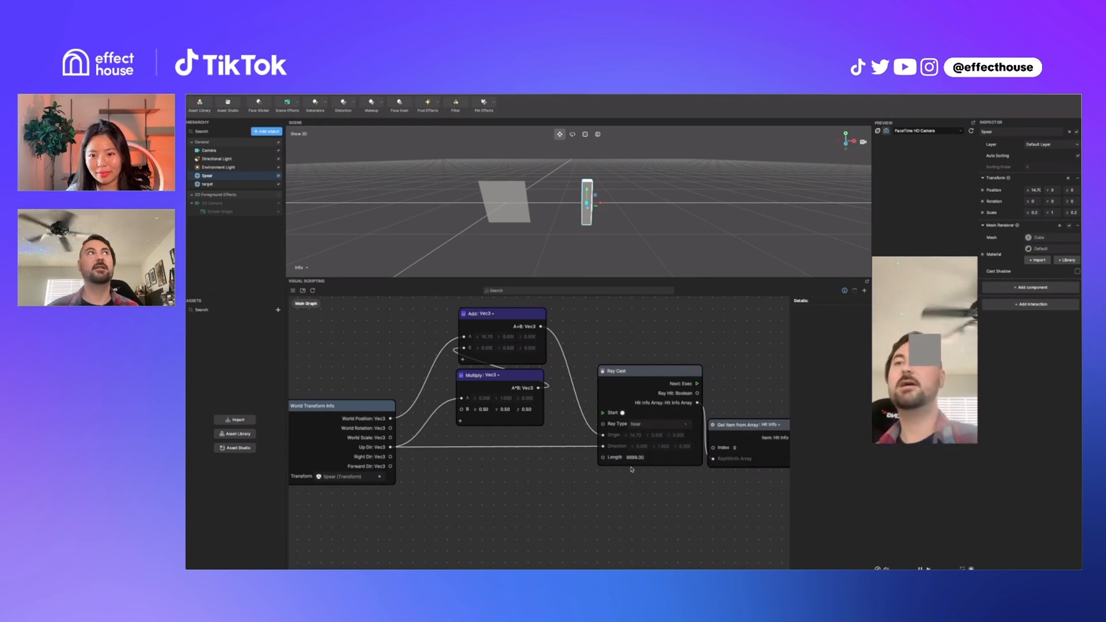
click(660, 424)
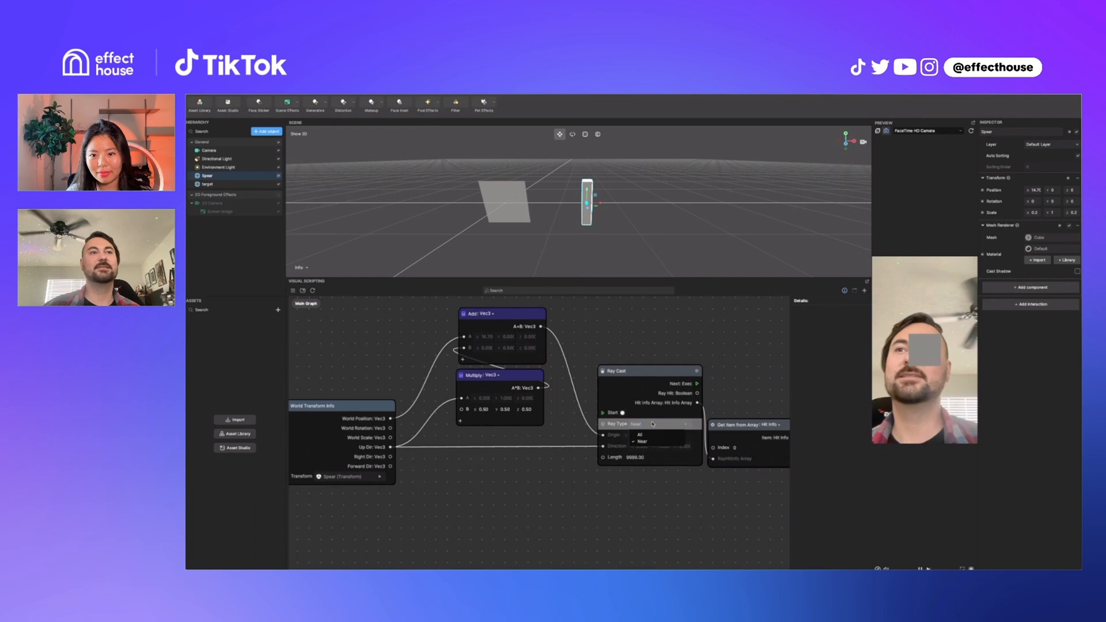
click(643, 442)
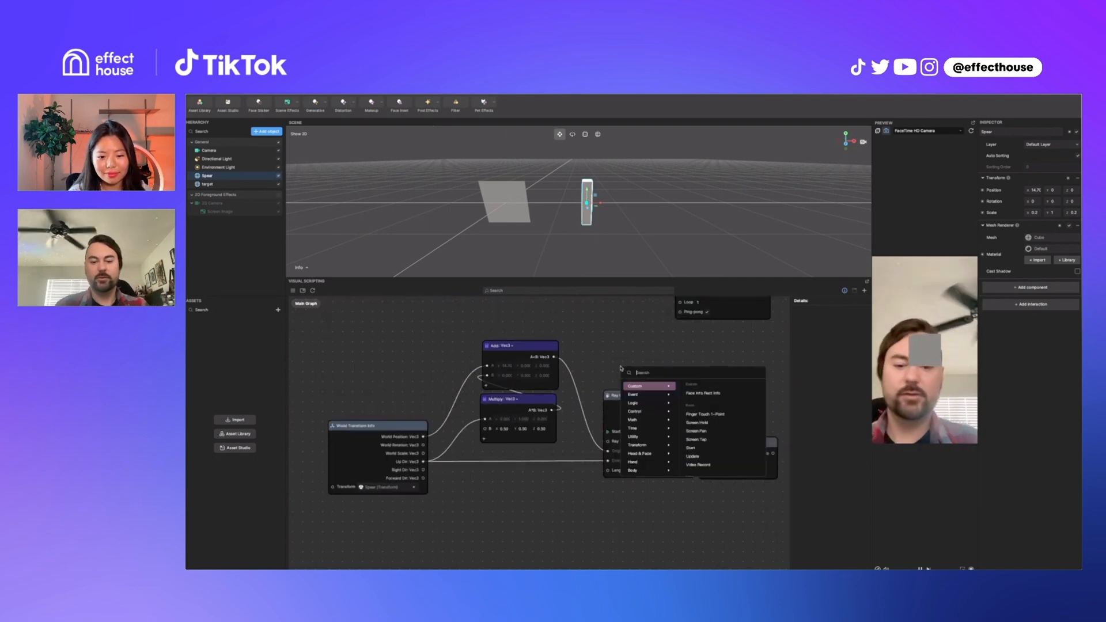
Drive the Ray Cast with an Update event, add a Box Collider to Spear, and select target.
click(692, 456)
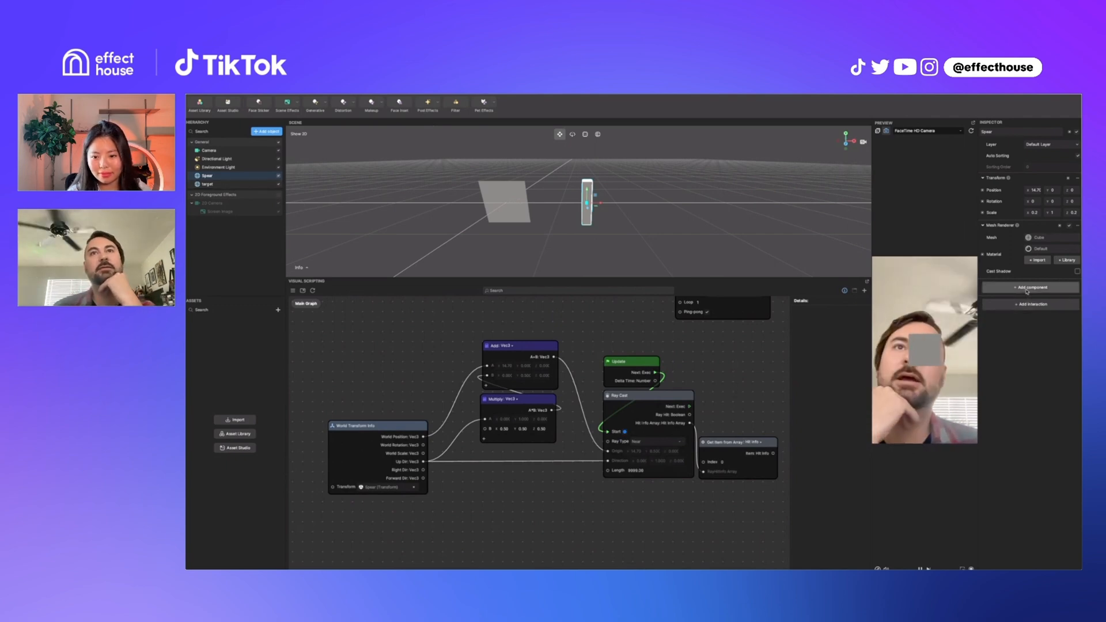
click(1030, 287)
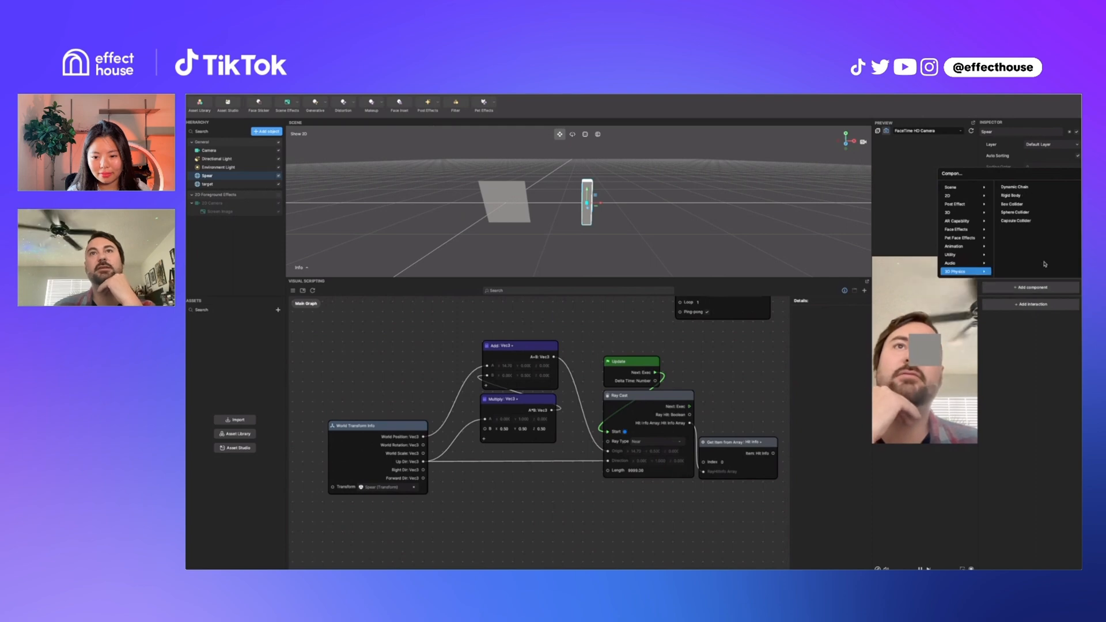
click(1014, 204)
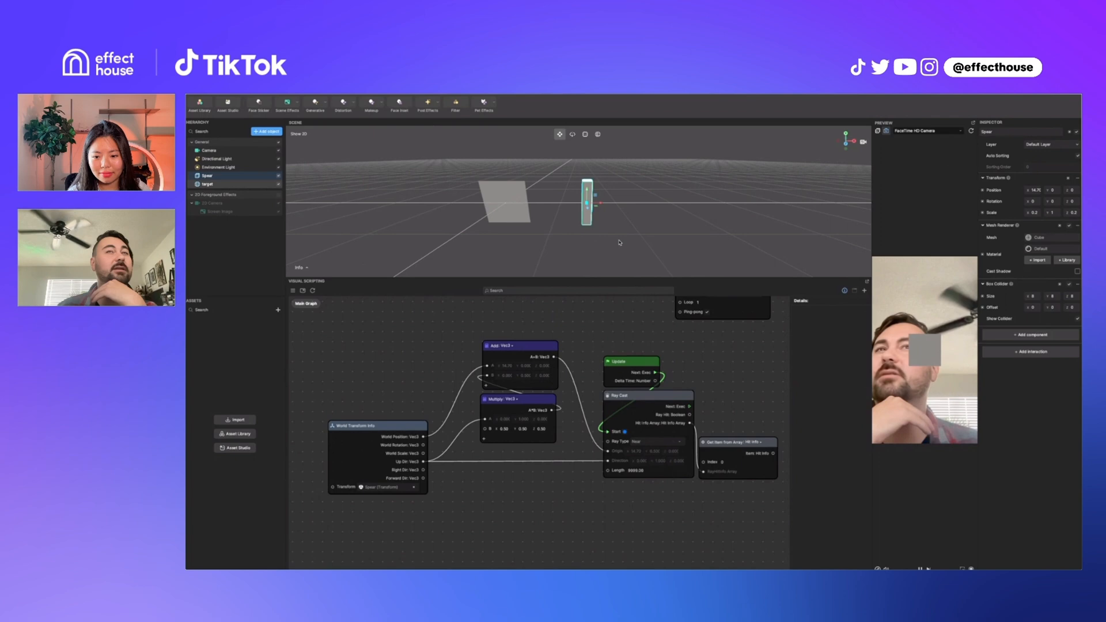
click(207, 184)
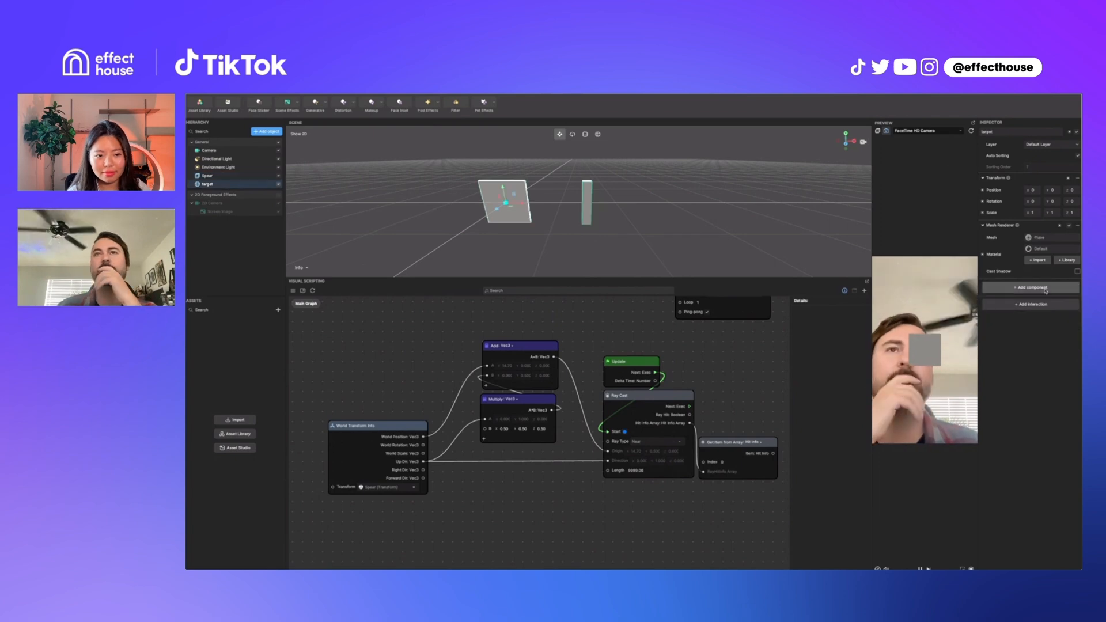
click(1030, 287)
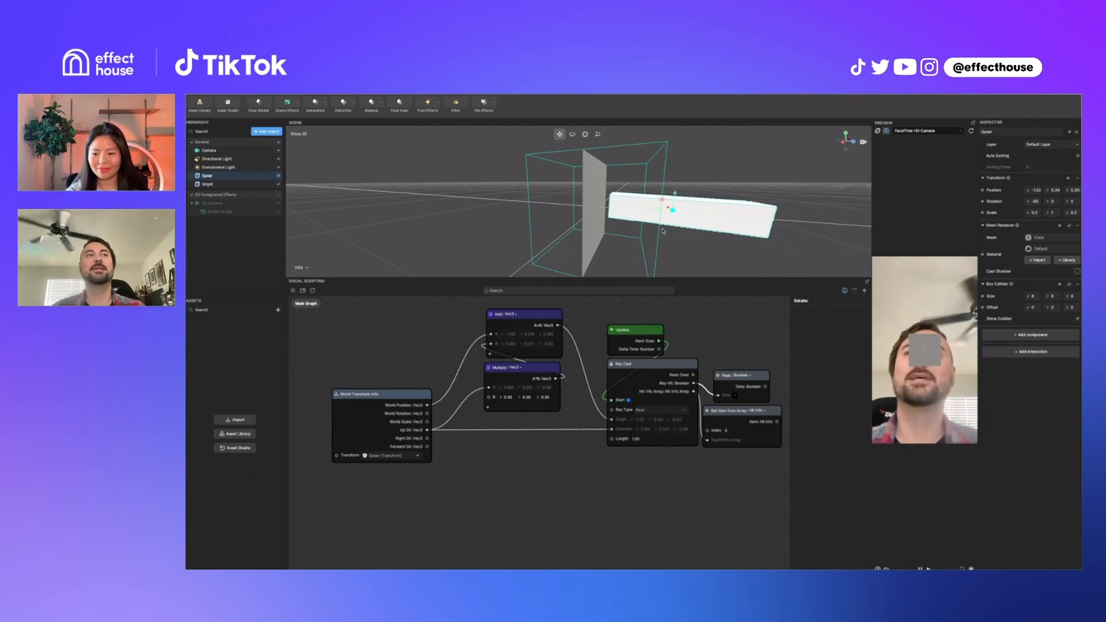
Focus the scene view on the Spear and open the graph's node menu.
double_click(507, 397)
text(4)
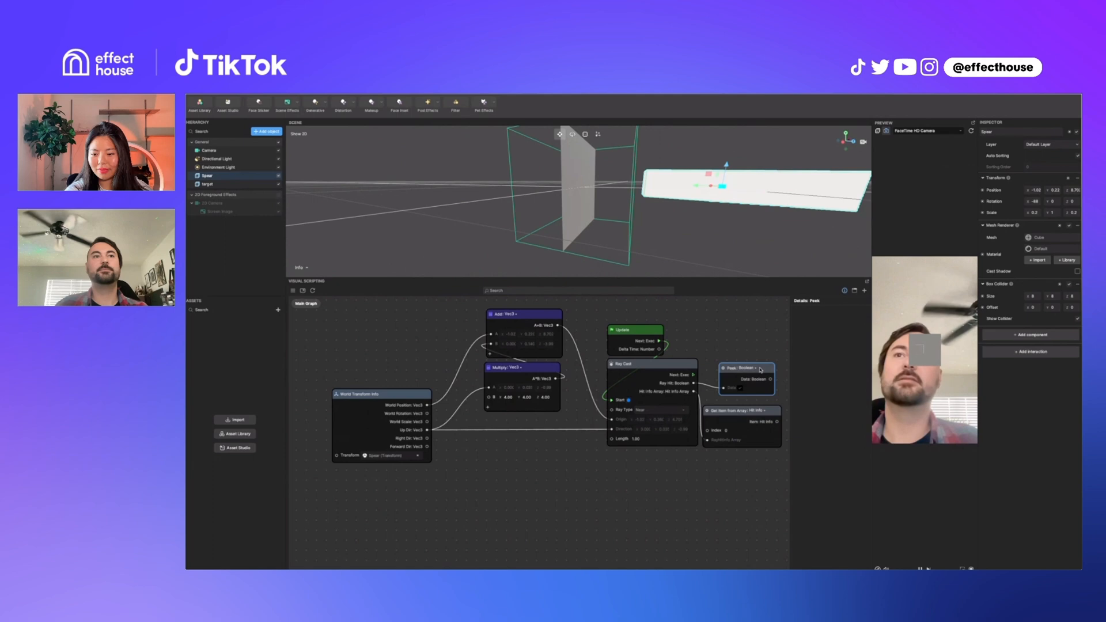
right_click(675, 431)
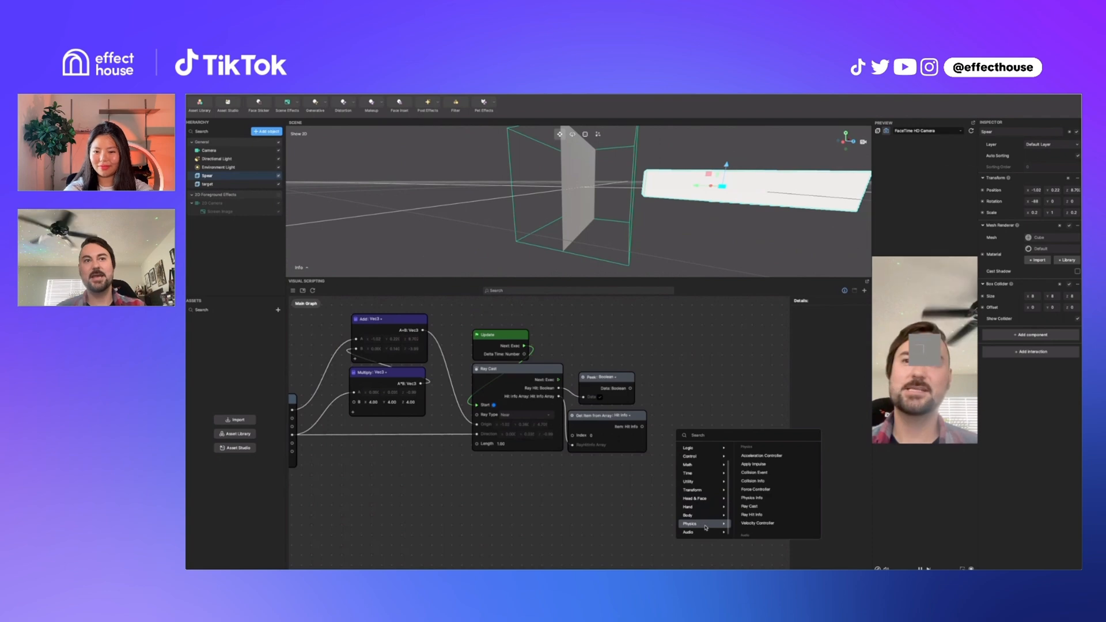
mouse_move(751, 515)
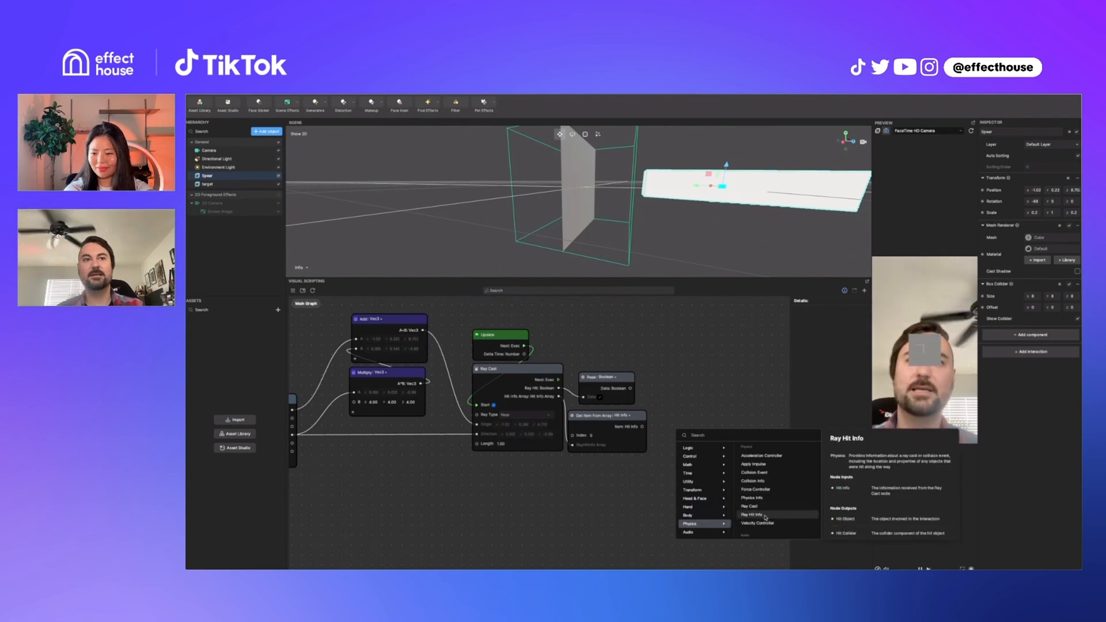
Add a Ray Hit Info node and feed it the array's first hit item.
click(751, 515)
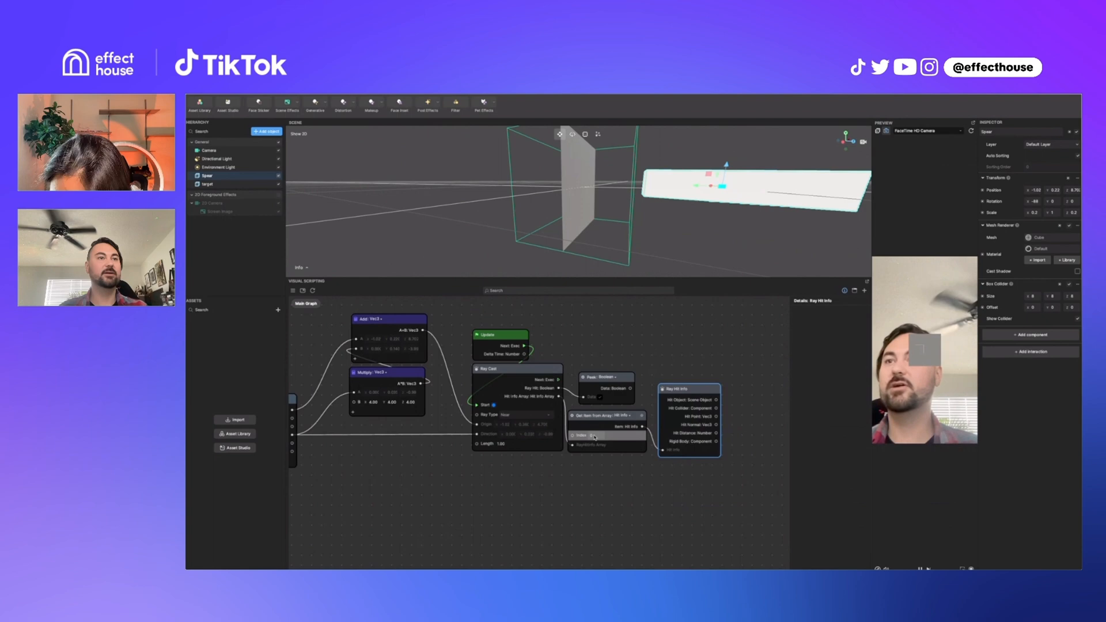
click(607, 415)
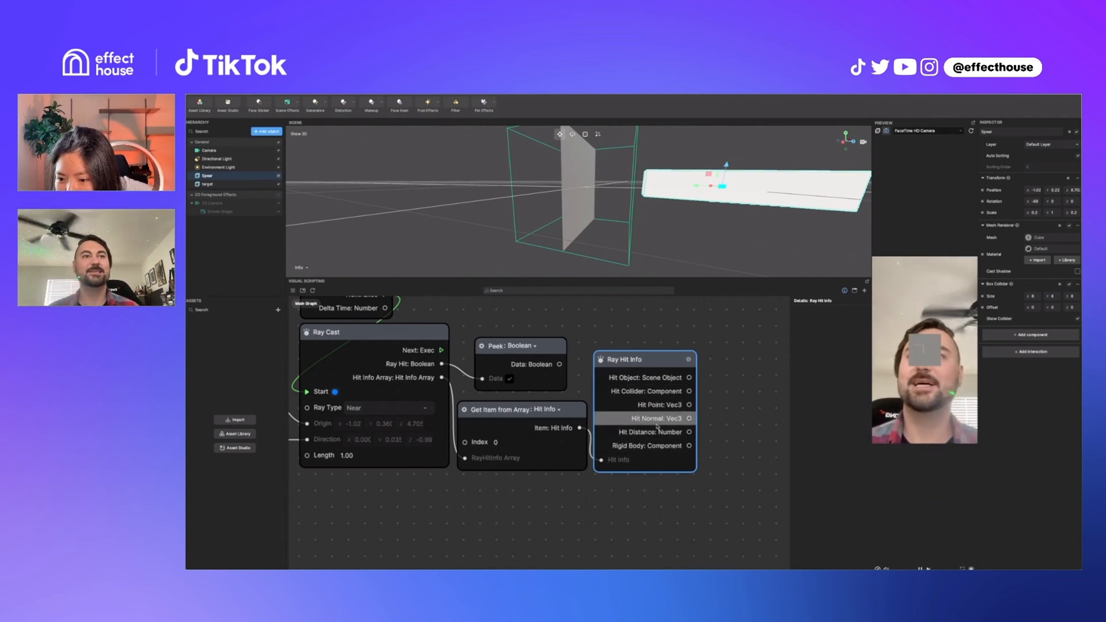
mouse_move(657, 445)
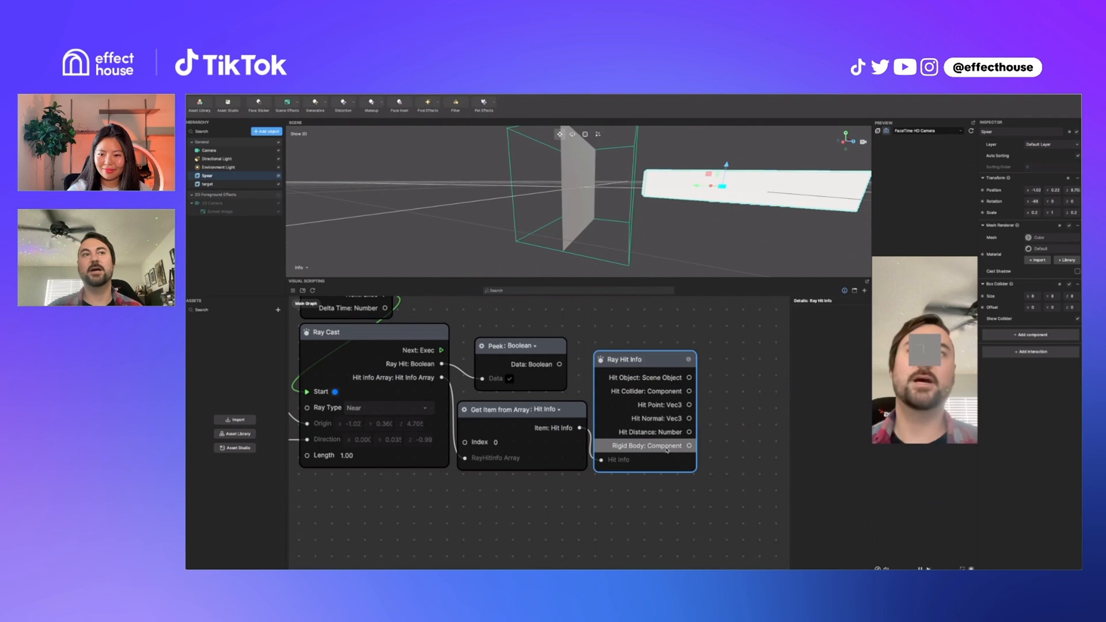
mouse_move(643, 391)
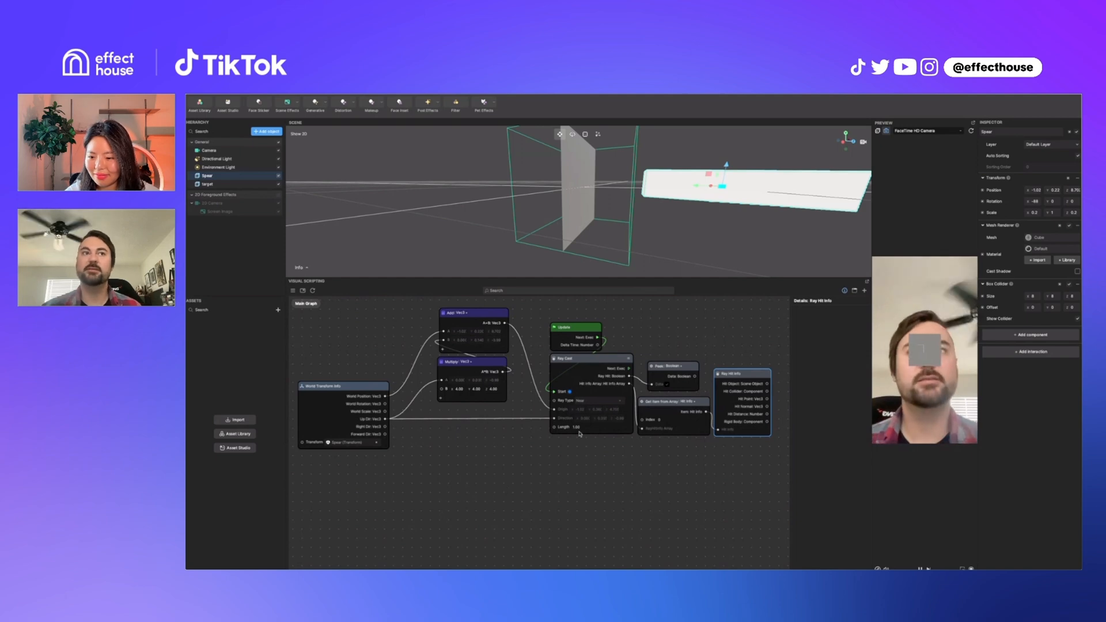
mouse_move(746, 238)
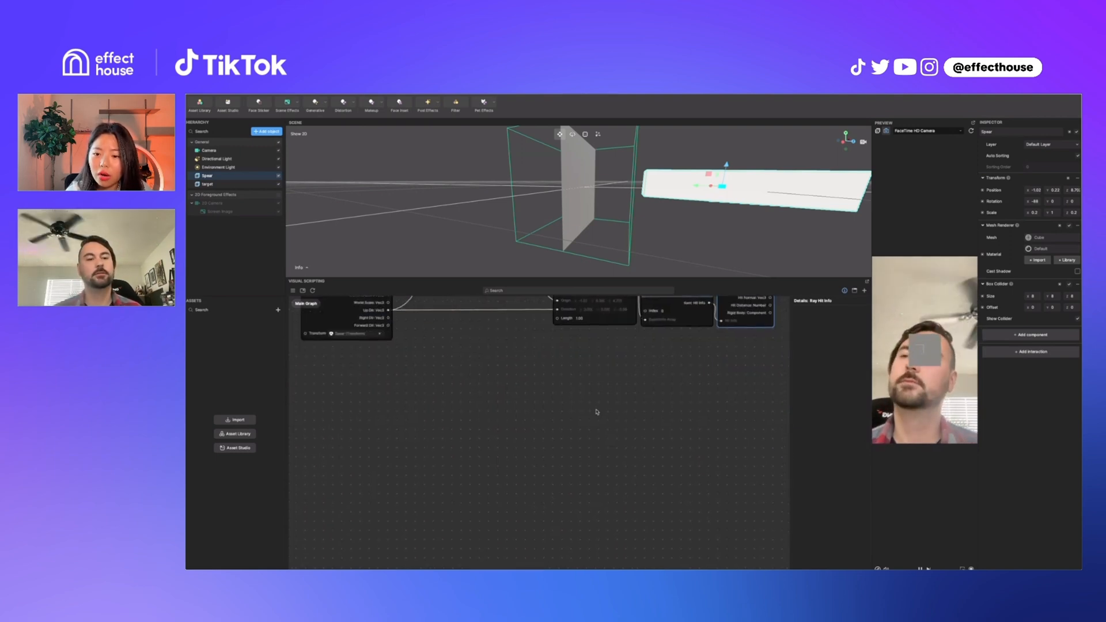
mouse_move(340, 434)
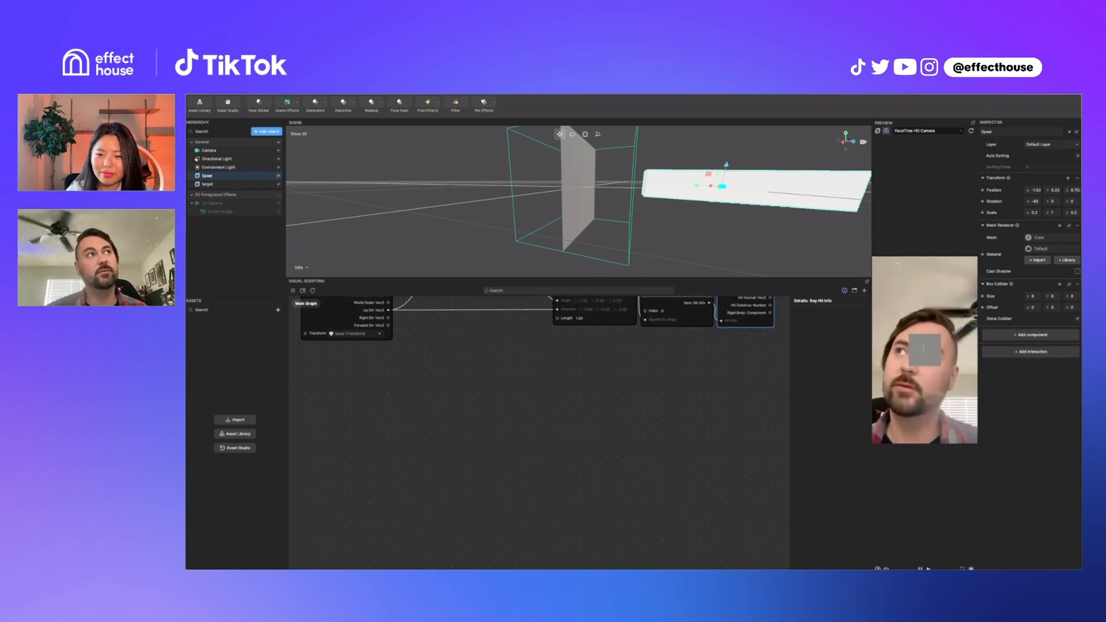
Exit the spear raycast project to the home screen, prompting the save dialog.
click(219, 104)
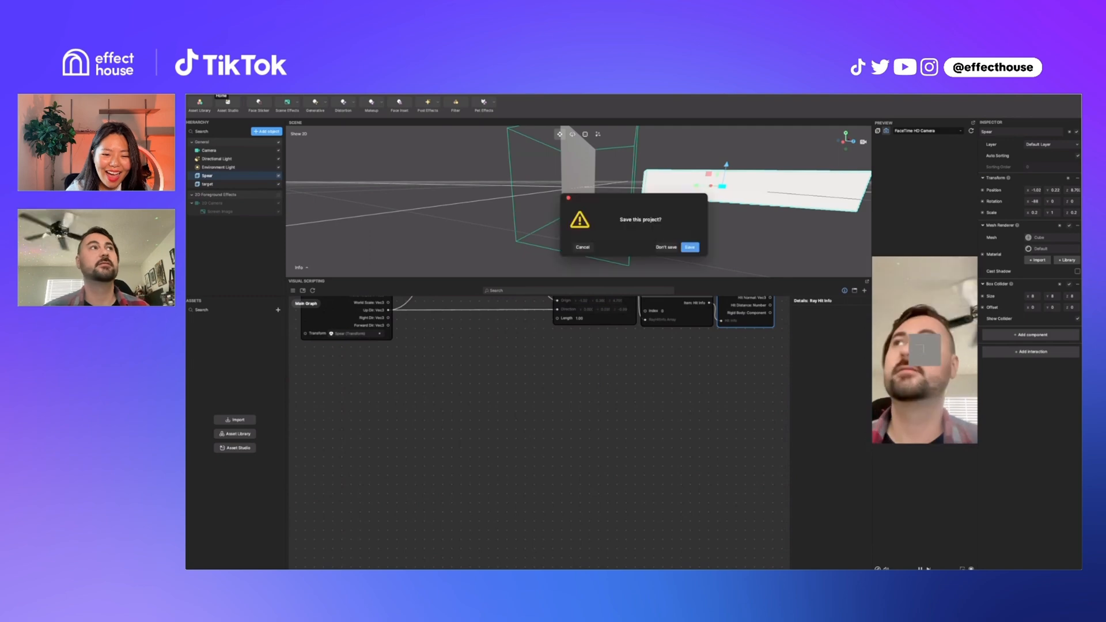